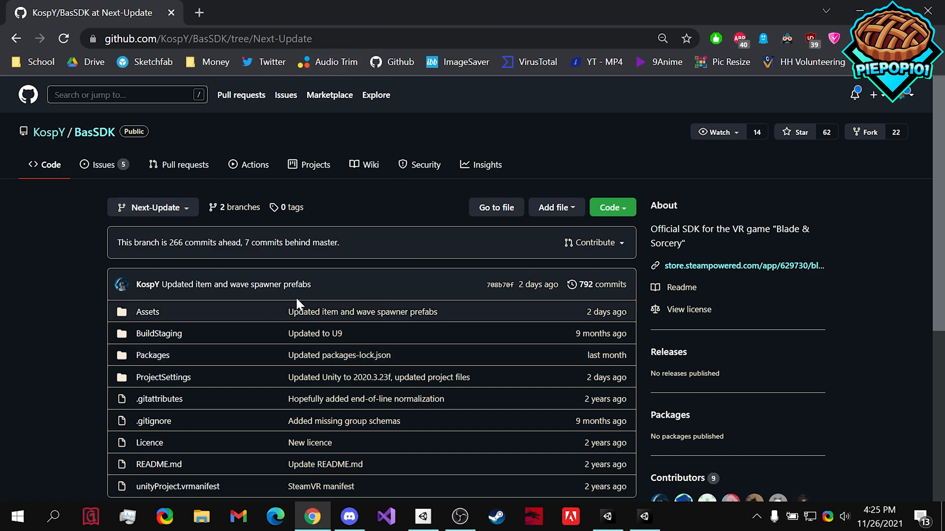
Step: From Downloads, open the BasSDK-Next-Update zip and select the project folder inside it
left_click(611, 207)
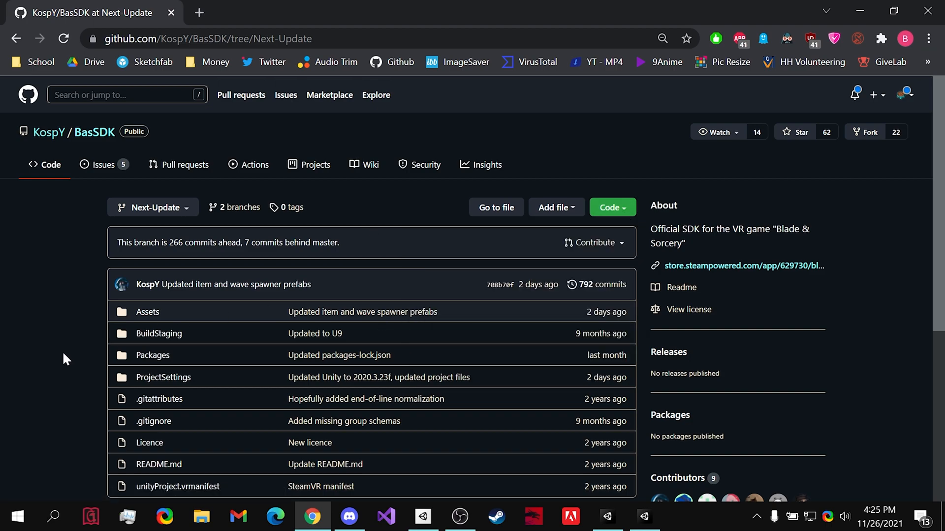
left_click(201, 522)
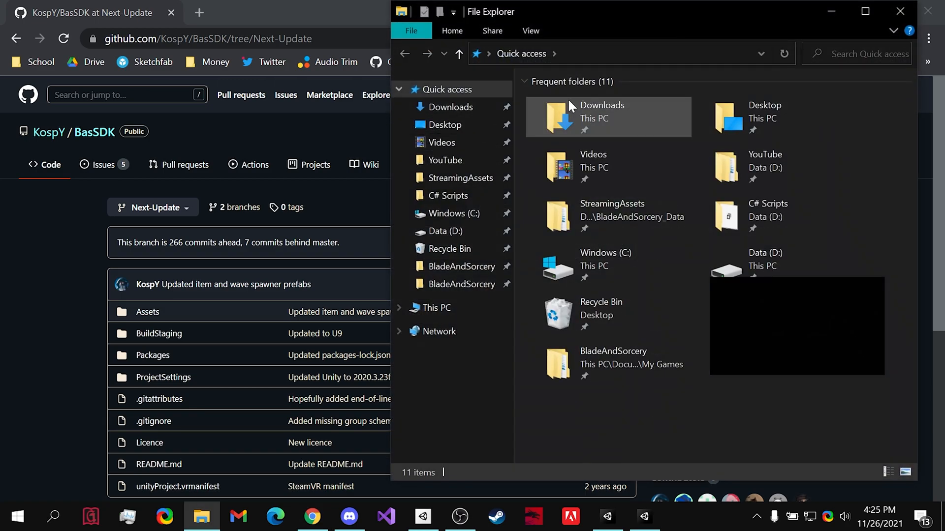
double_click(601, 111)
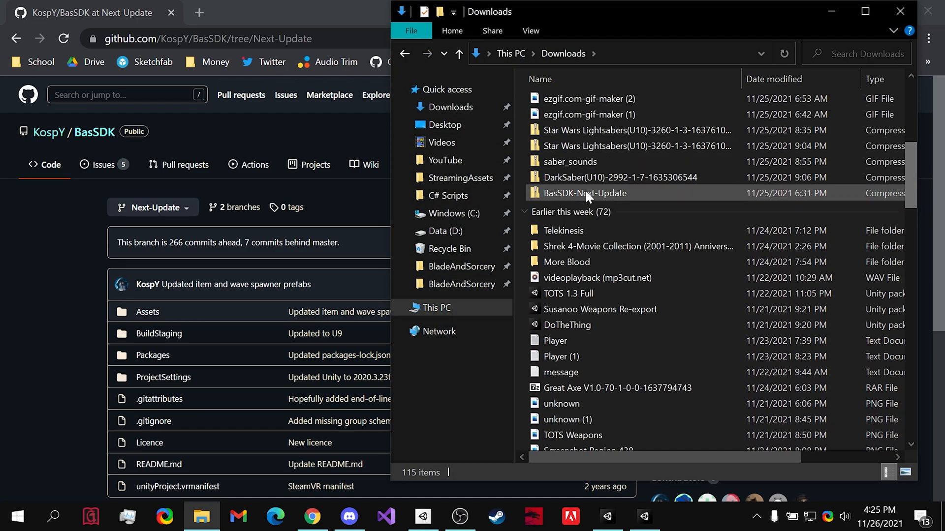
double_click(583, 193)
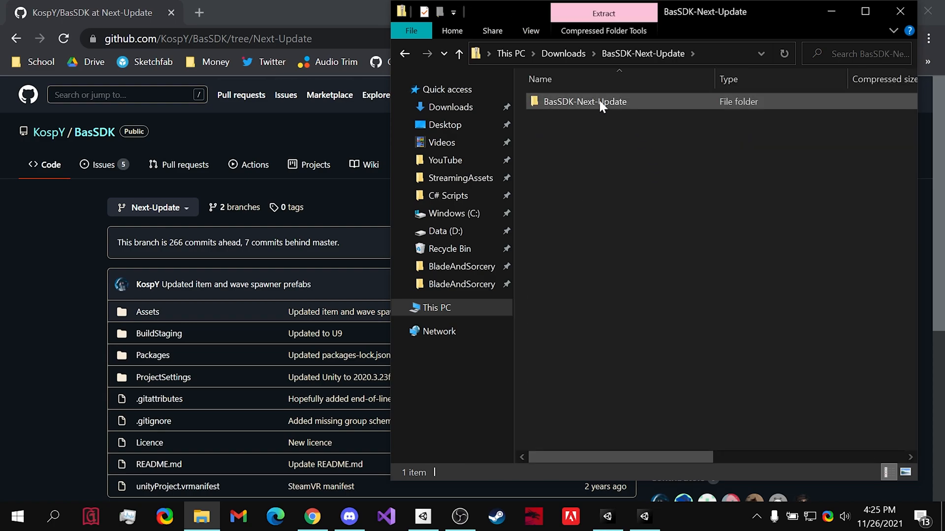
left_click(584, 102)
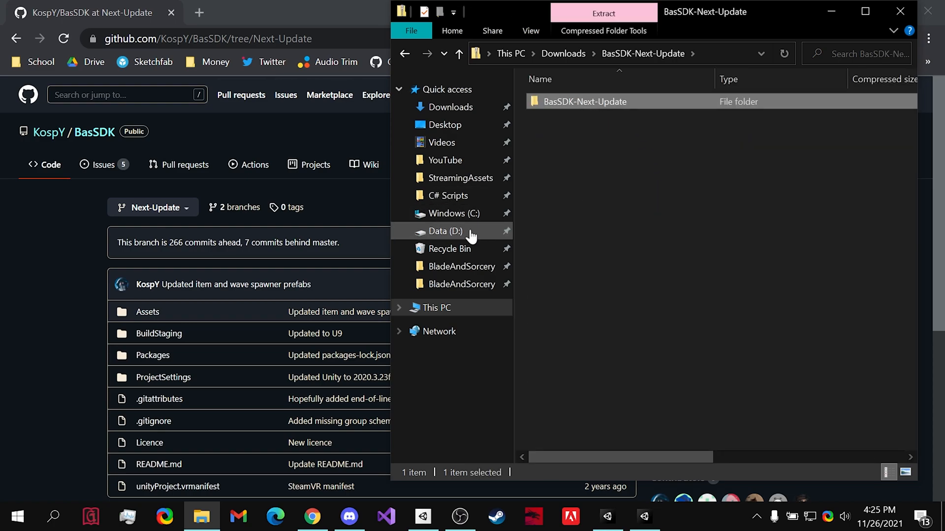
Step: Locate BasSDK-Next-Update on the Data (D:) drive and switch to Unity Hub's project list
left_click(445, 230)
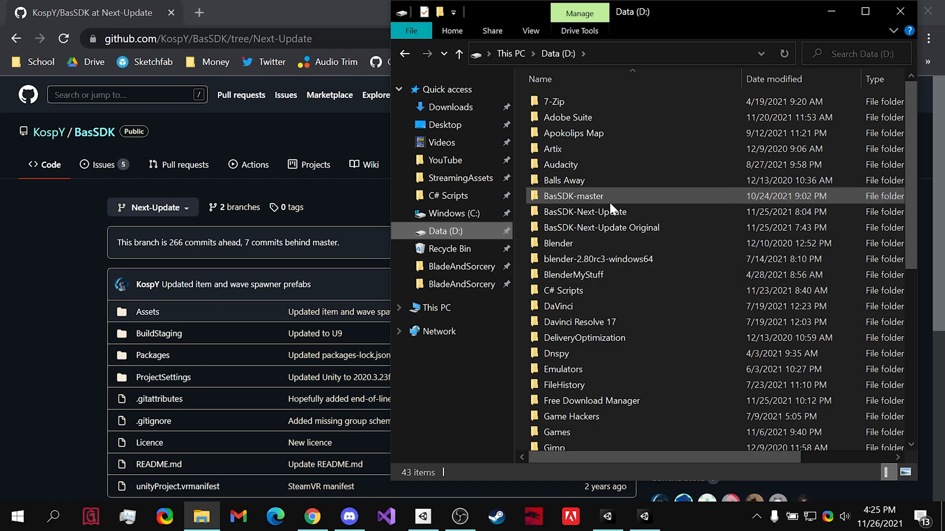
left_click(584, 212)
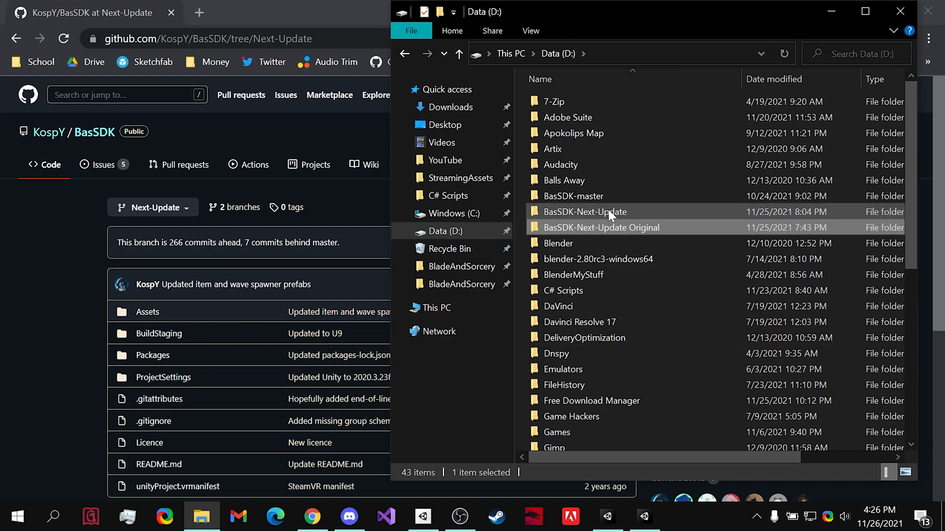
mouse_move(671, 234)
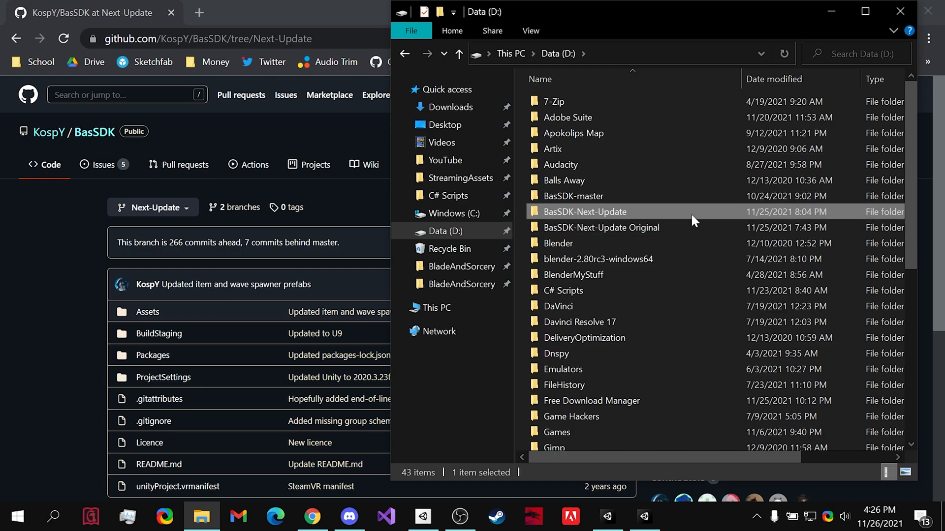
mouse_move(675, 222)
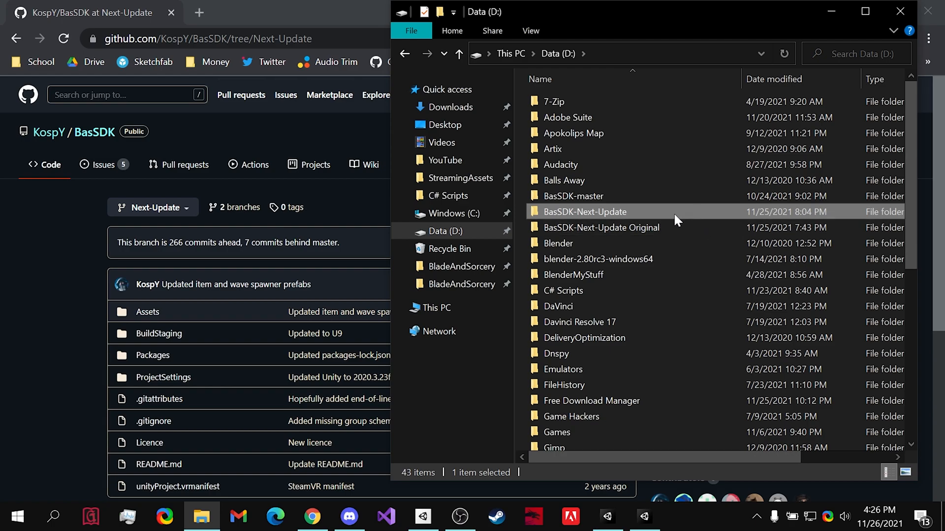
mouse_move(704, 219)
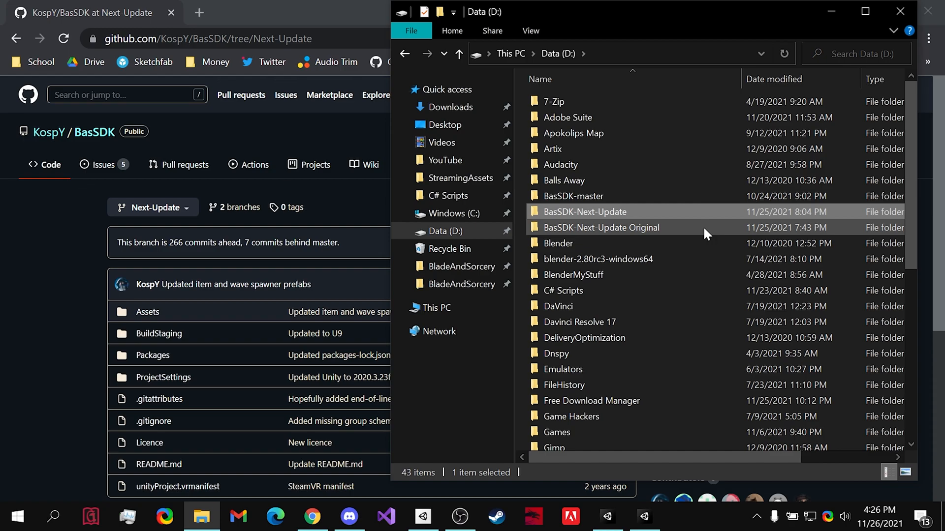
mouse_move(656, 235)
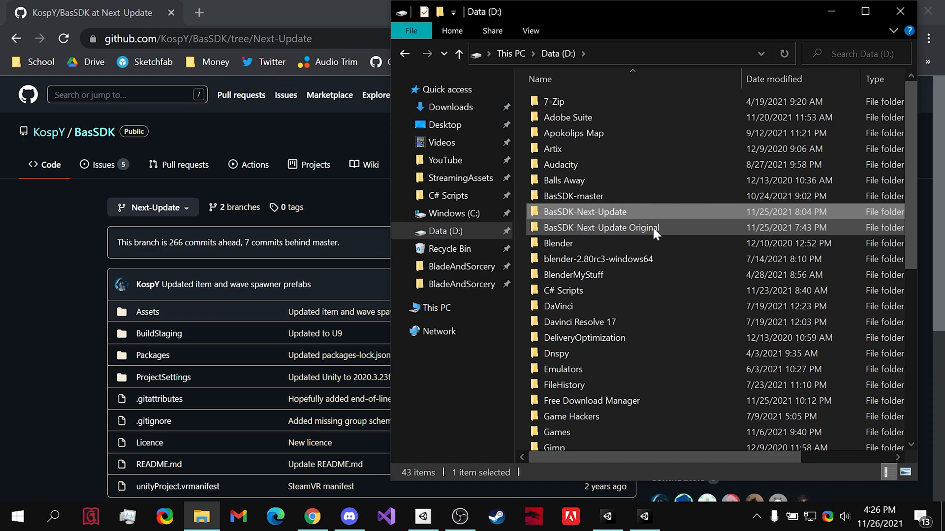
left_click(422, 517)
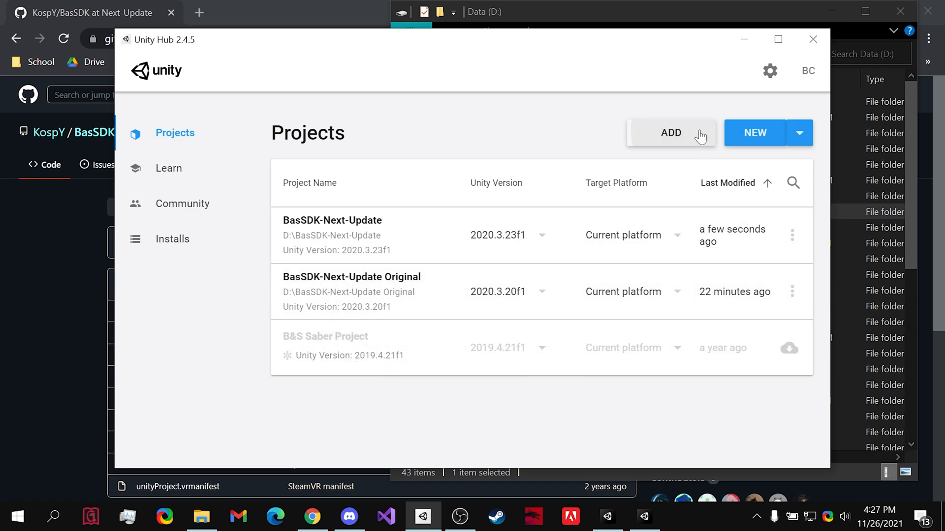
left_click(671, 133)
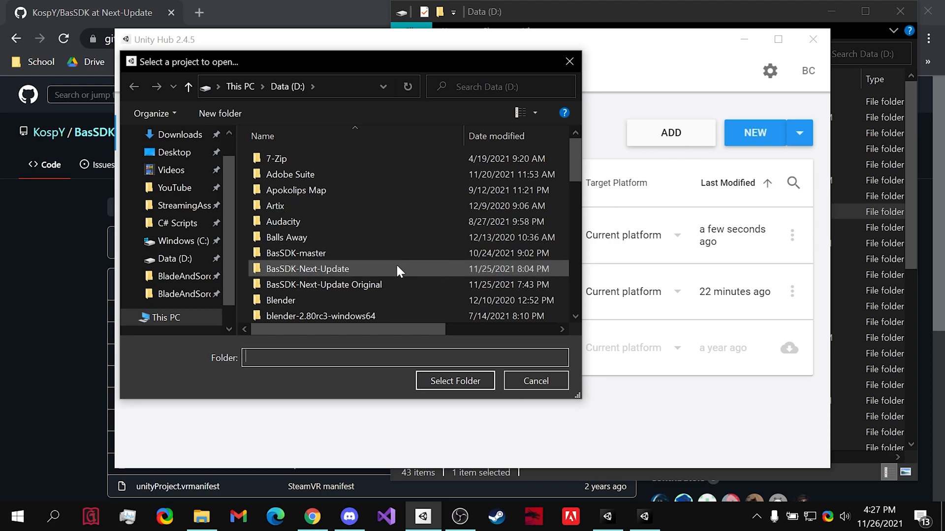
left_click(307, 269)
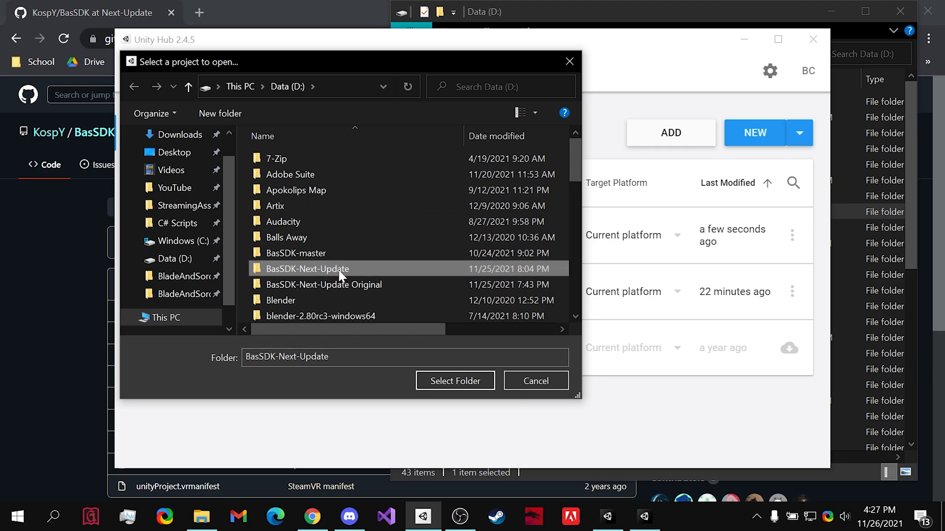
mouse_move(323, 275)
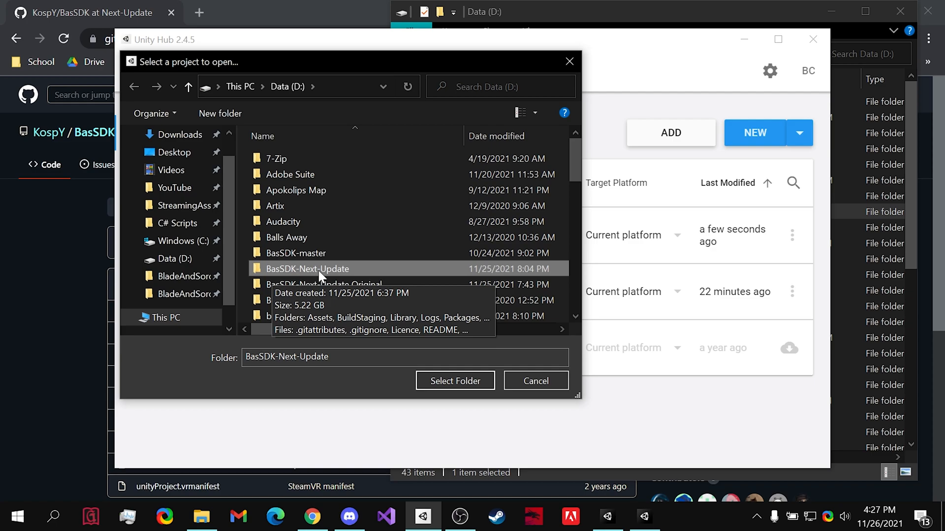
mouse_move(408, 270)
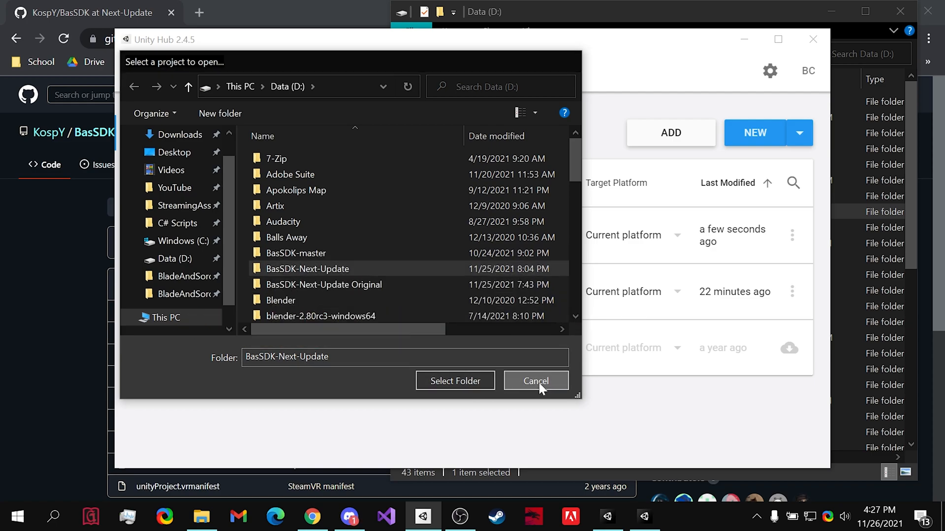
left_click(534, 381)
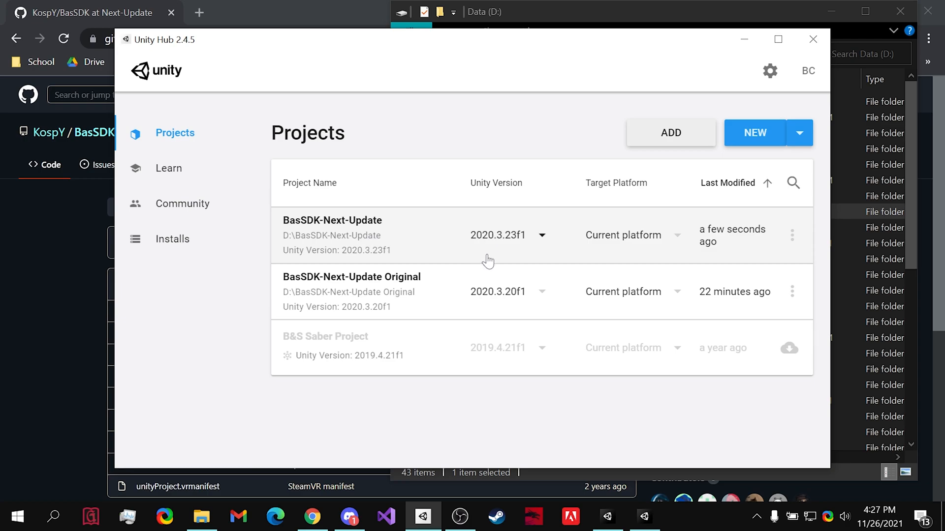
mouse_move(565, 278)
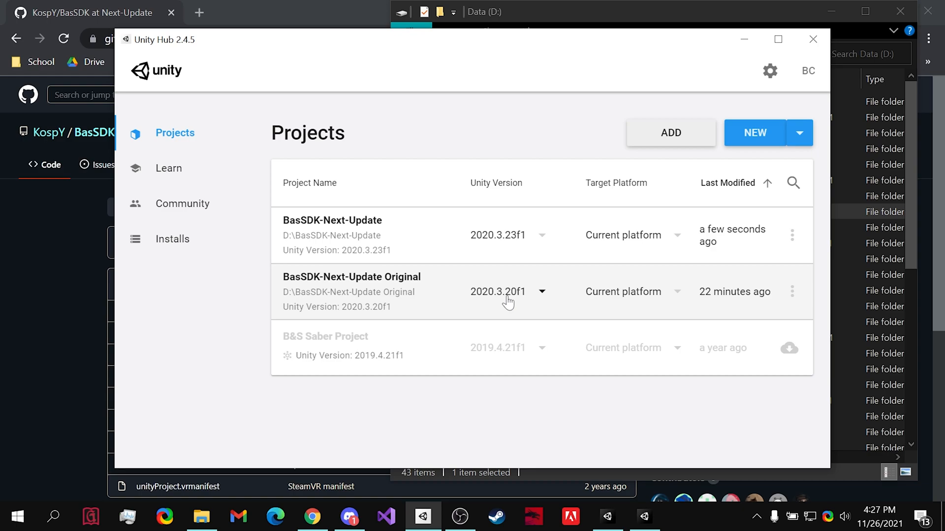
mouse_move(520, 297)
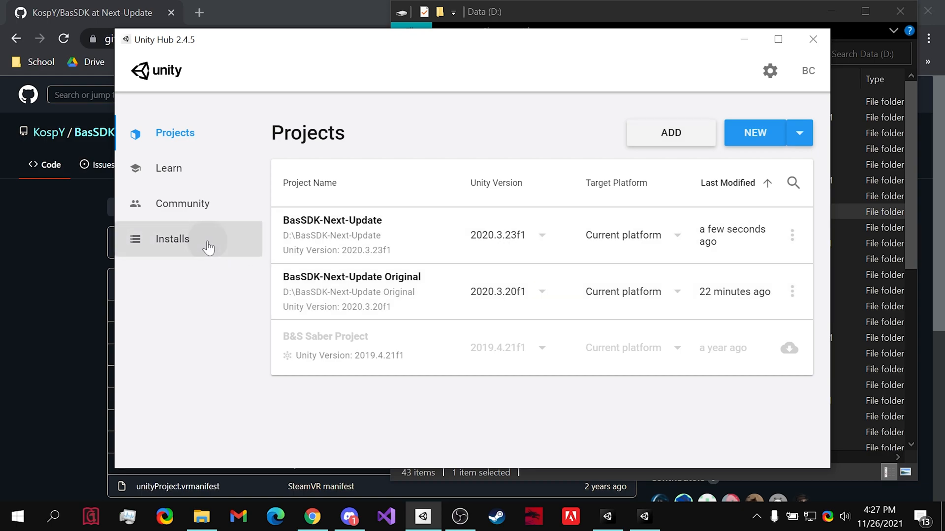
left_click(172, 238)
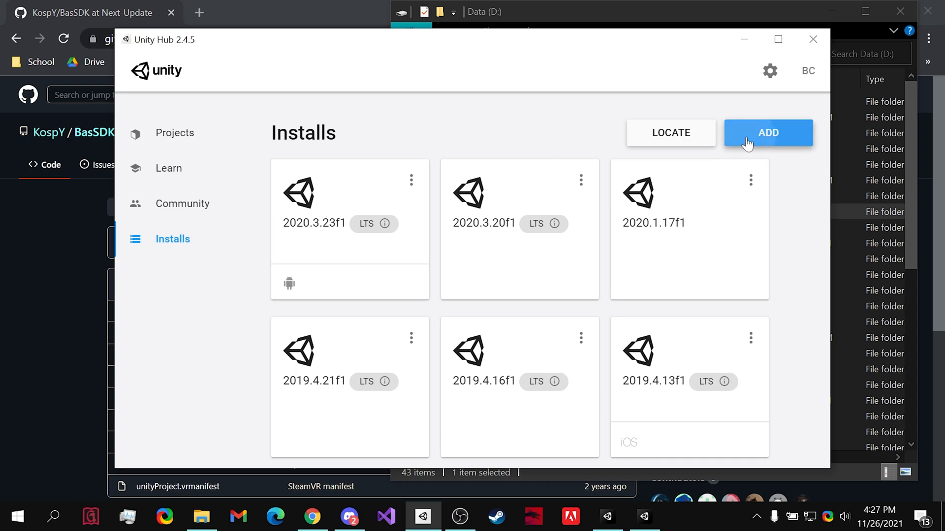
left_click(767, 133)
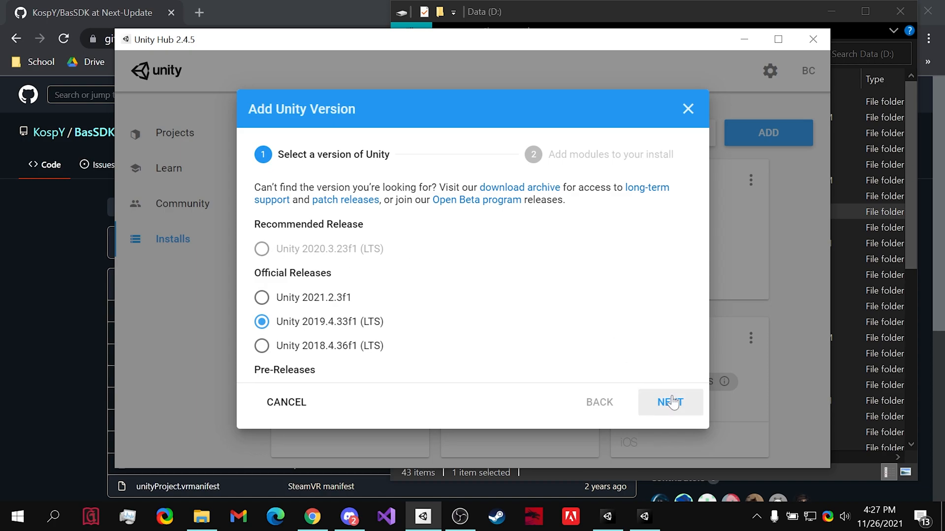
left_click(670, 402)
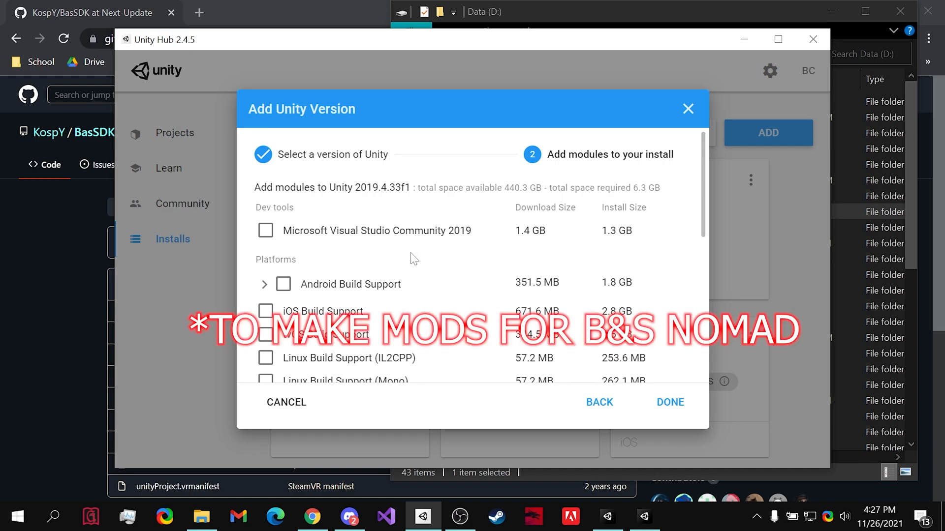
left_click(283, 283)
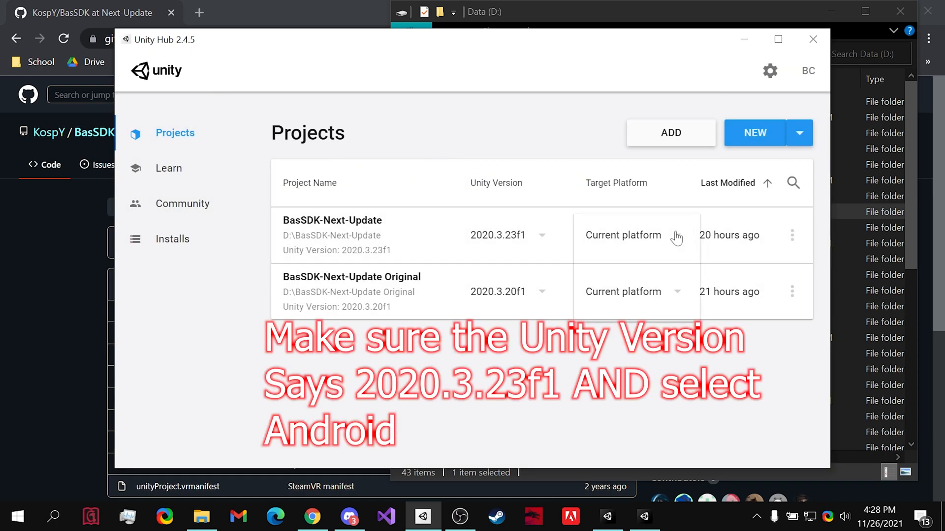
left_click(623, 235)
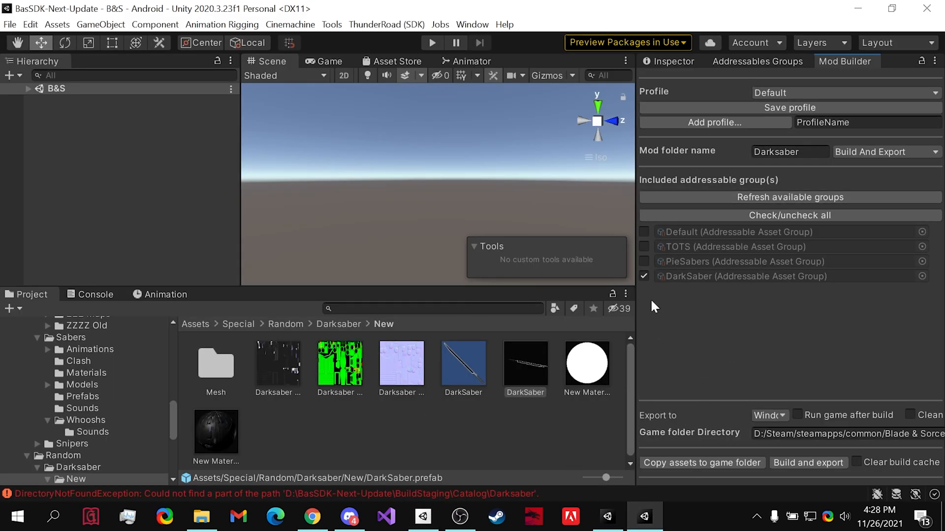
mouse_move(431, 120)
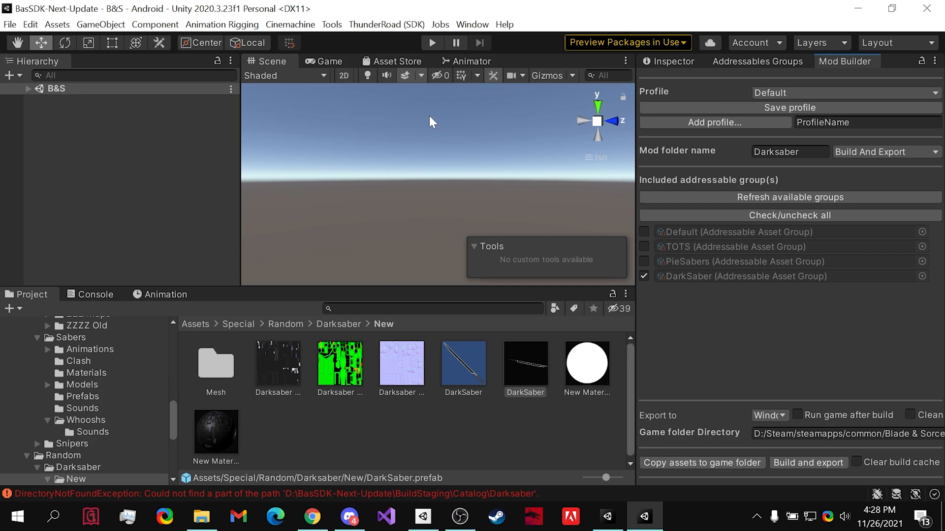
mouse_move(446, 435)
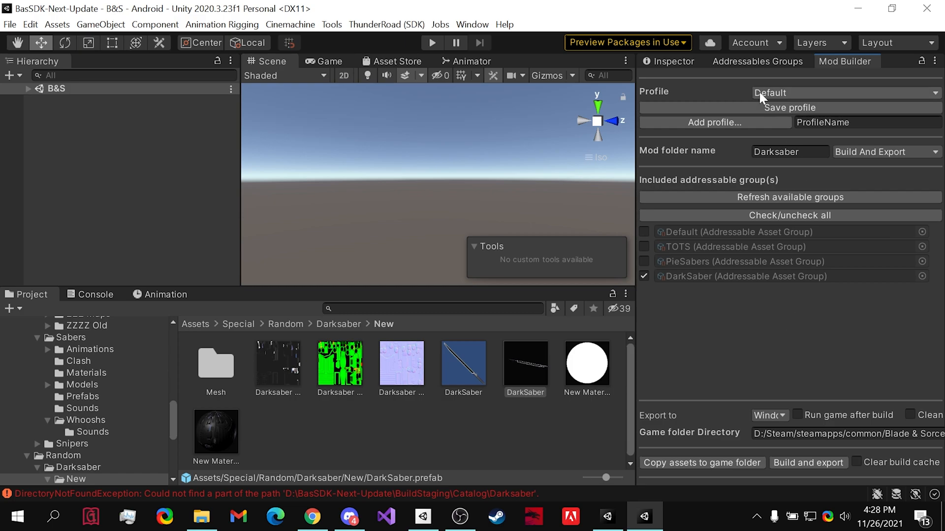
left_click(758, 61)
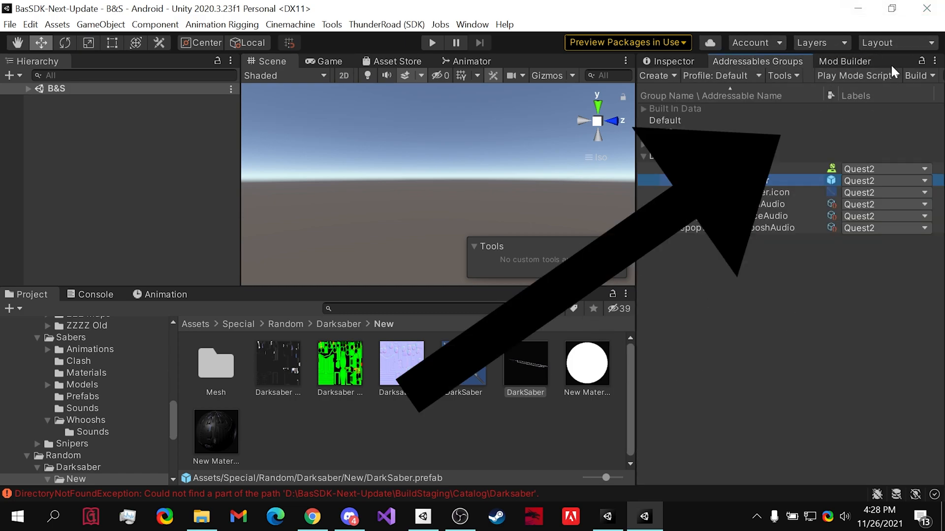
left_click(846, 61)
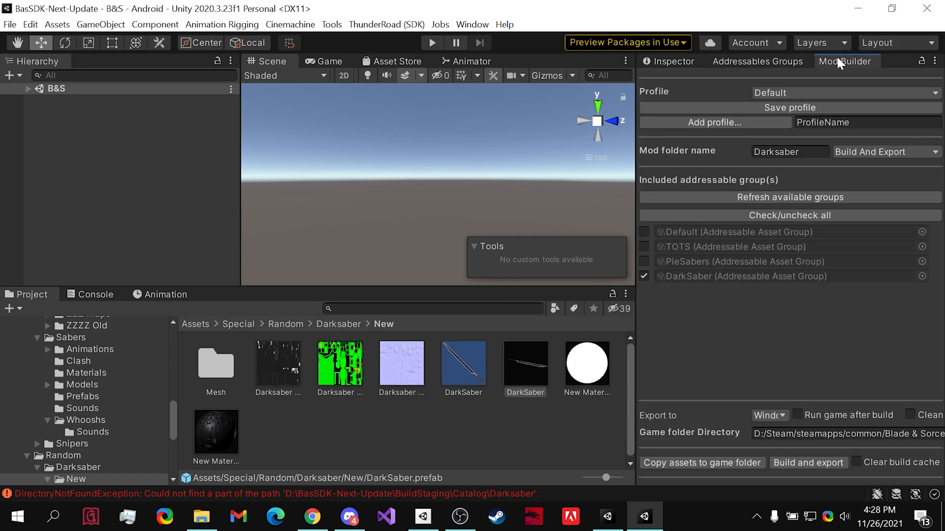
mouse_move(731, 367)
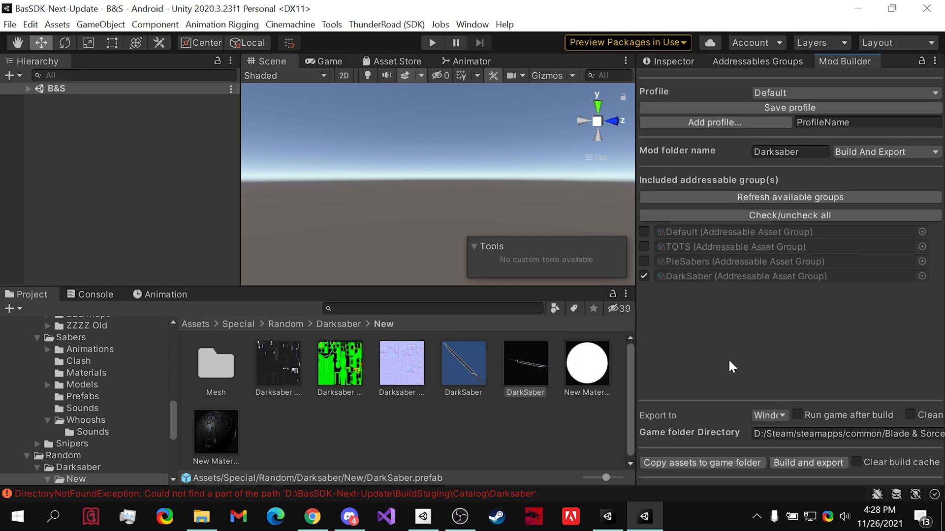
Step: Check the PieDS entry's labels in Addressables Groups, leaving Quest2 as the only label
left_click(757, 61)
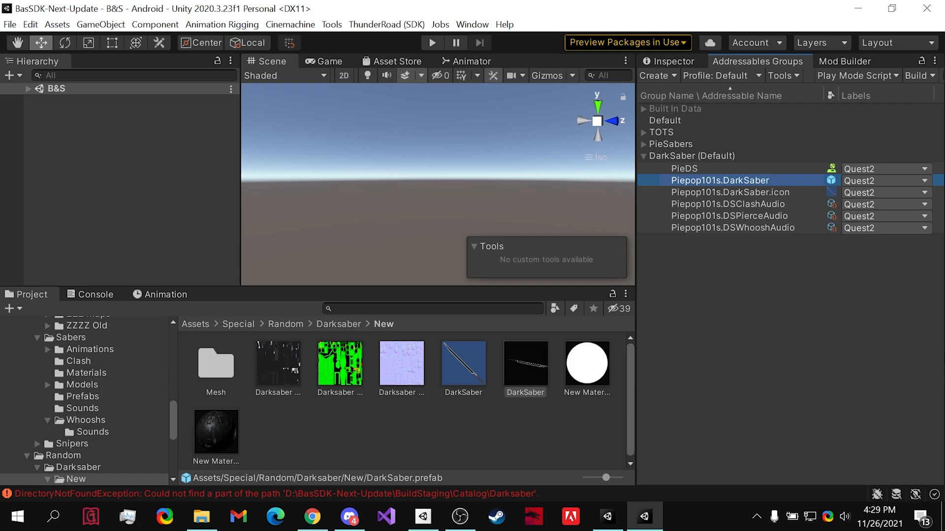
mouse_move(877, 187)
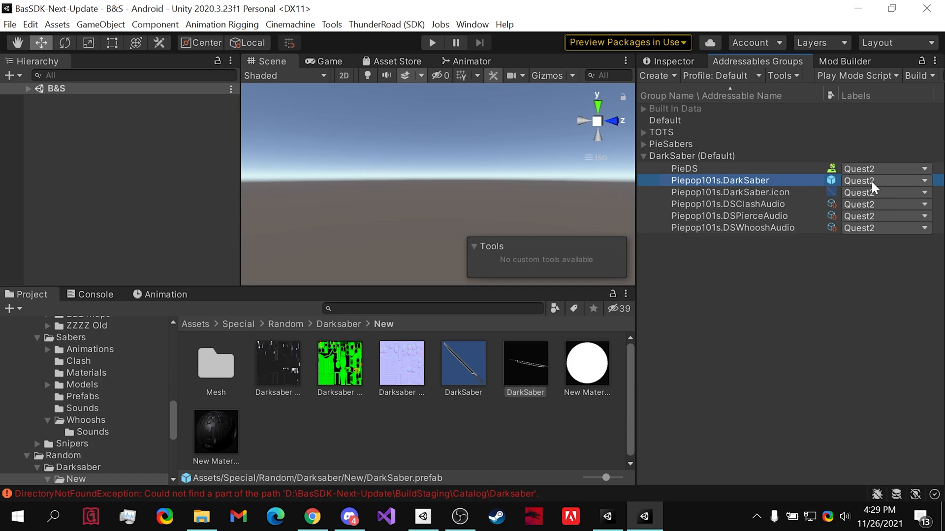
mouse_move(921, 175)
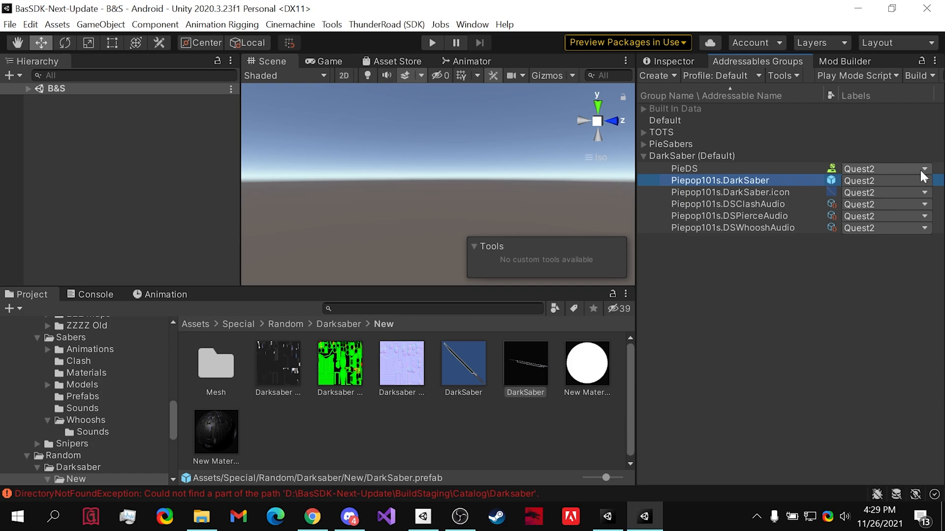
left_click(925, 168)
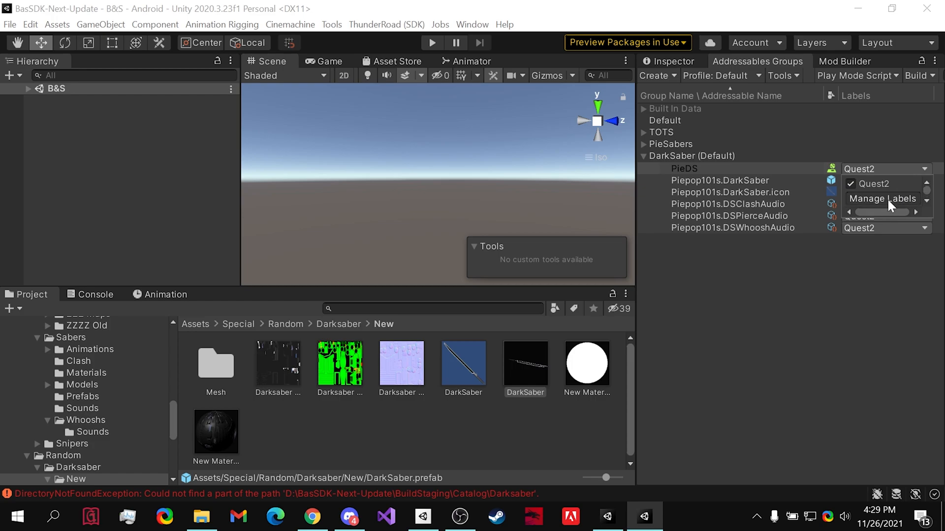
left_click(883, 199)
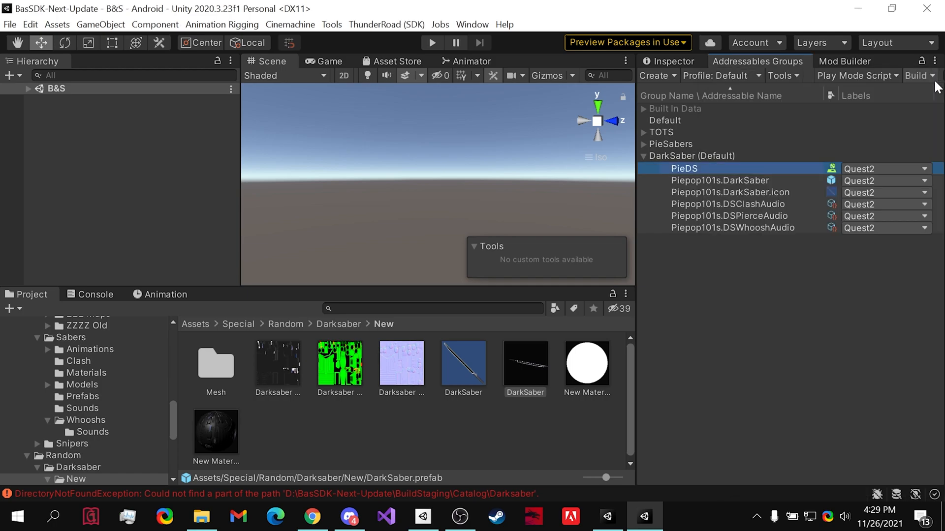
mouse_move(536, 445)
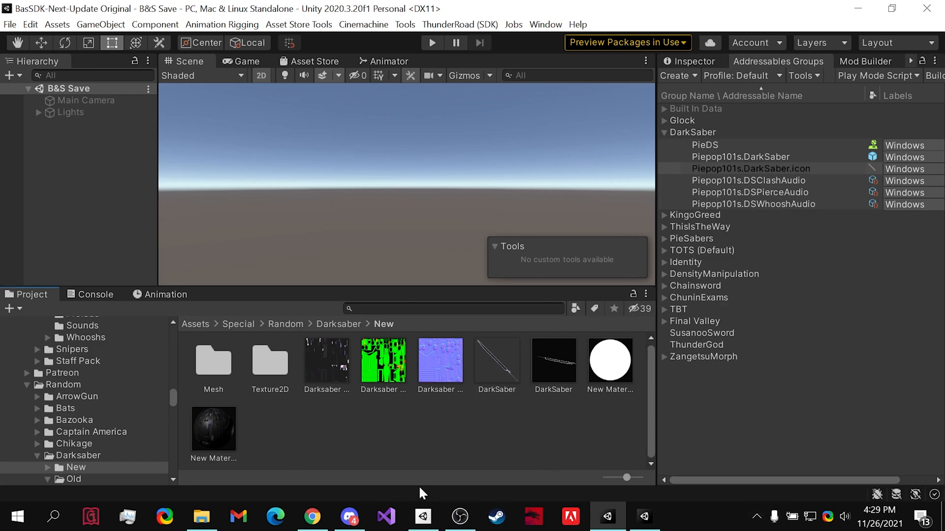
mouse_move(497, 455)
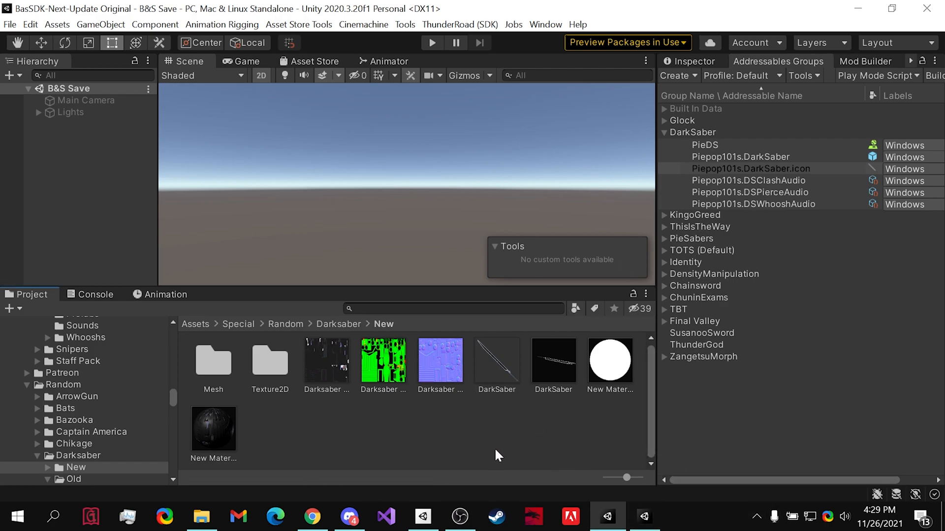
mouse_move(352, 329)
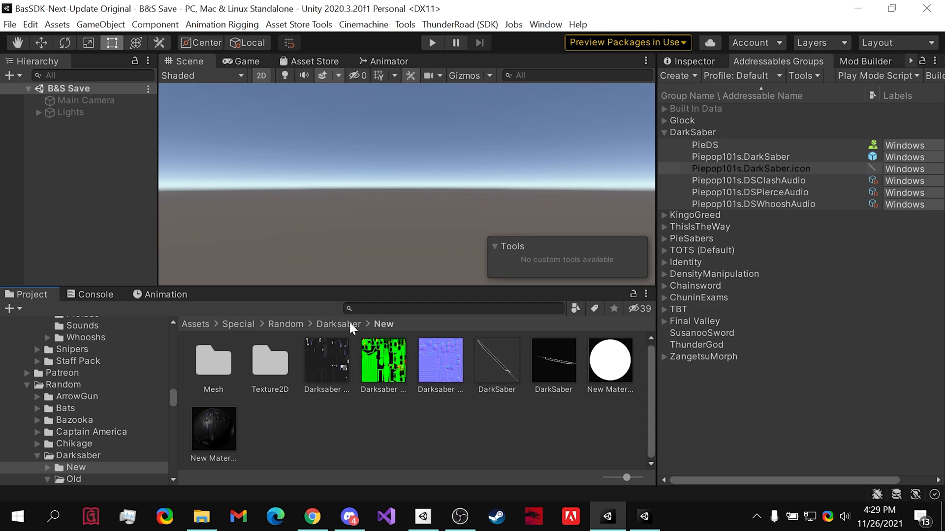
left_click(338, 324)
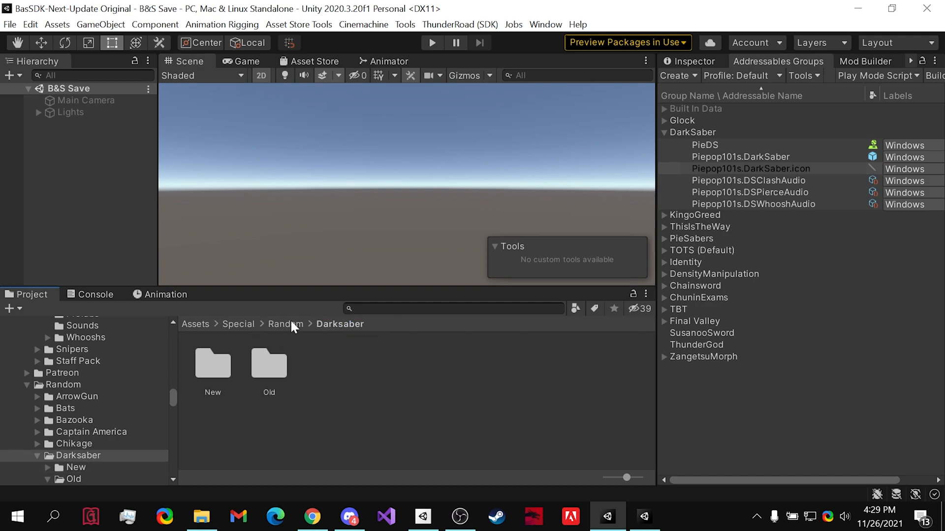
left_click(283, 324)
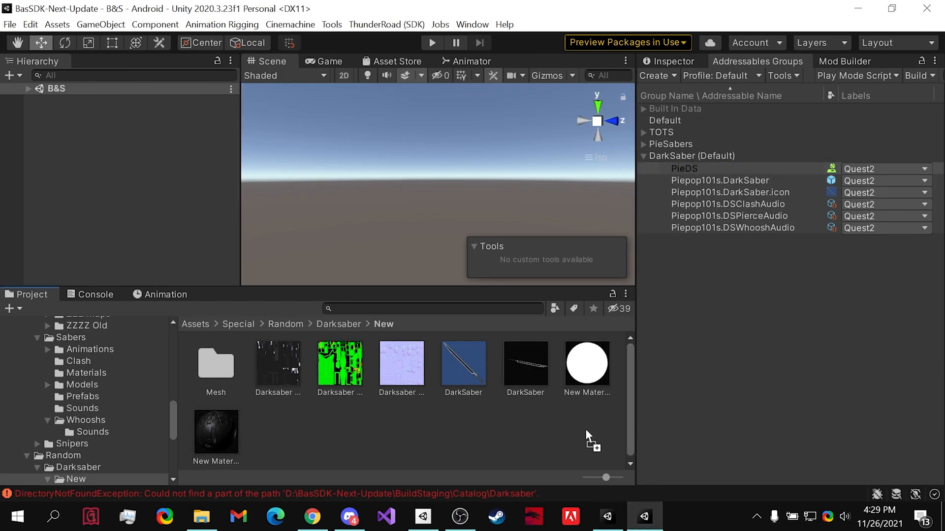
mouse_move(662, 422)
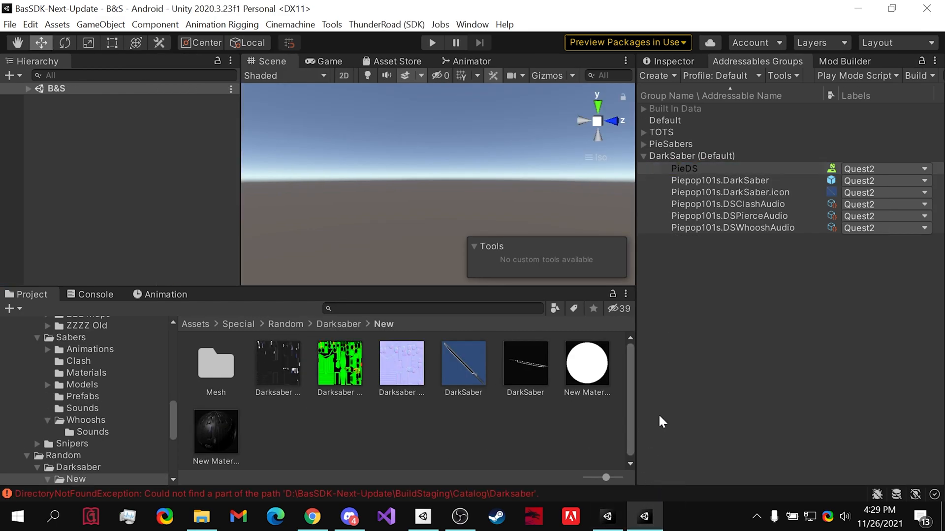
mouse_move(521, 418)
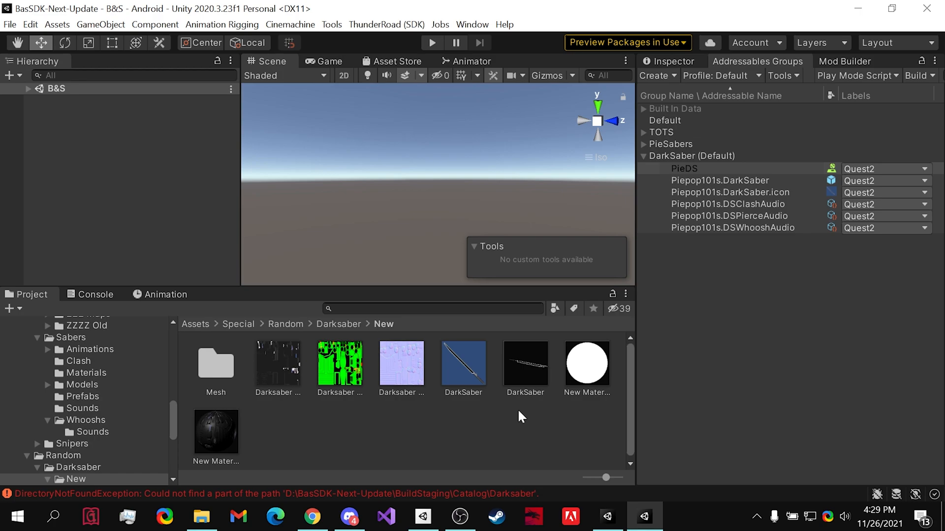
mouse_move(512, 390)
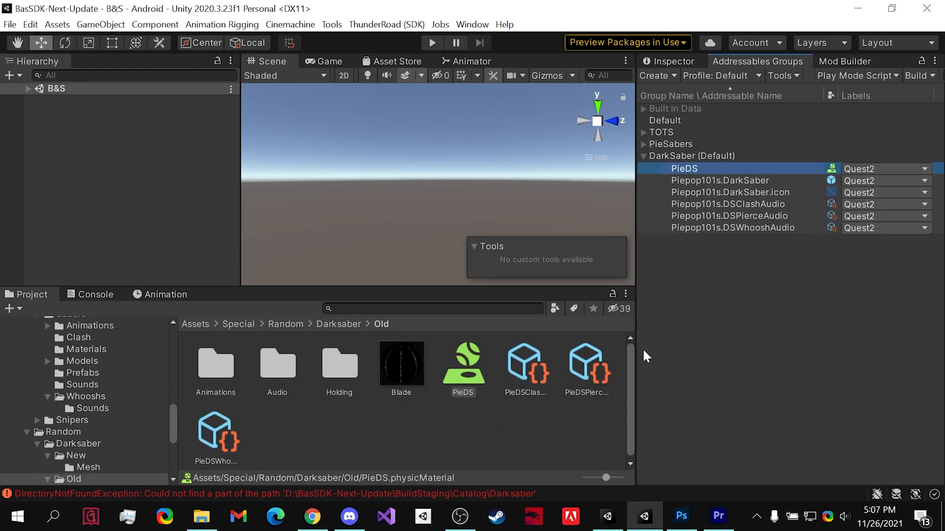
mouse_move(776, 111)
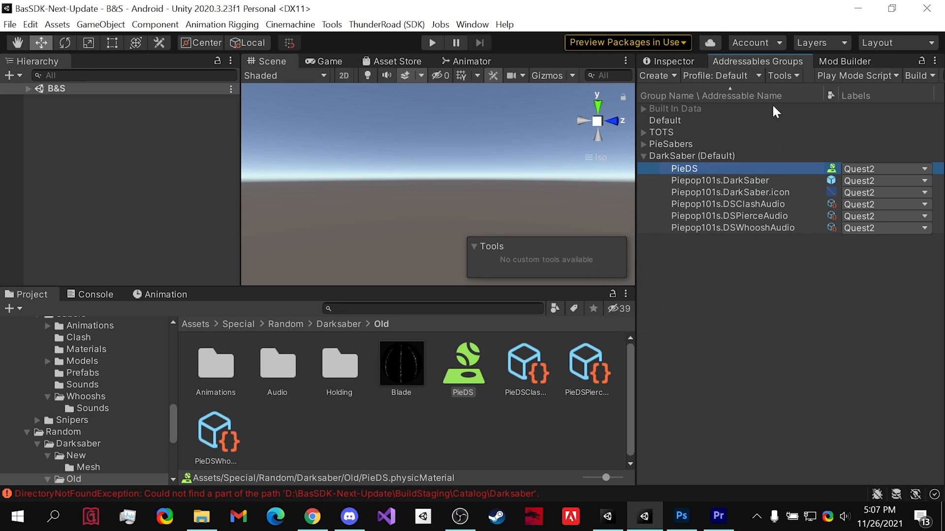
Step: Bring the Identity group into the Android project and expand its NightEdge and TerraBlade entries
left_click(692, 156)
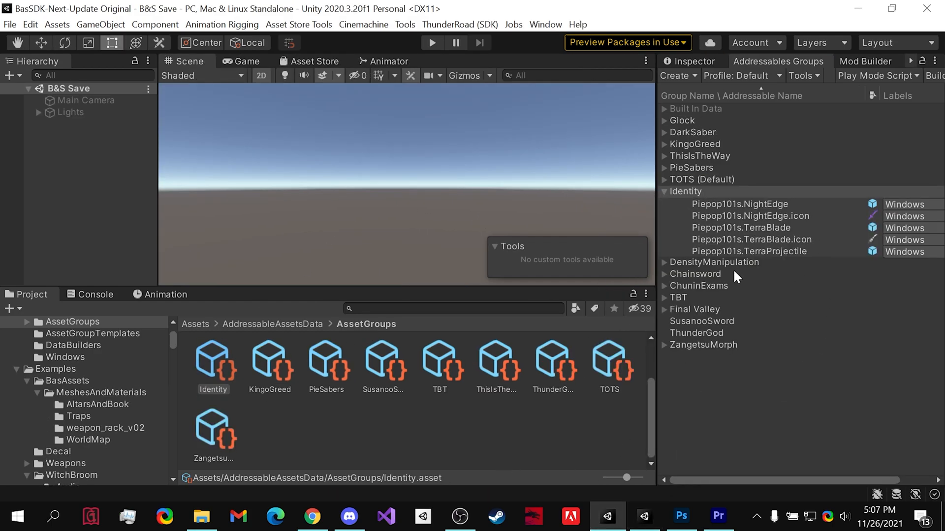
left_click(685, 191)
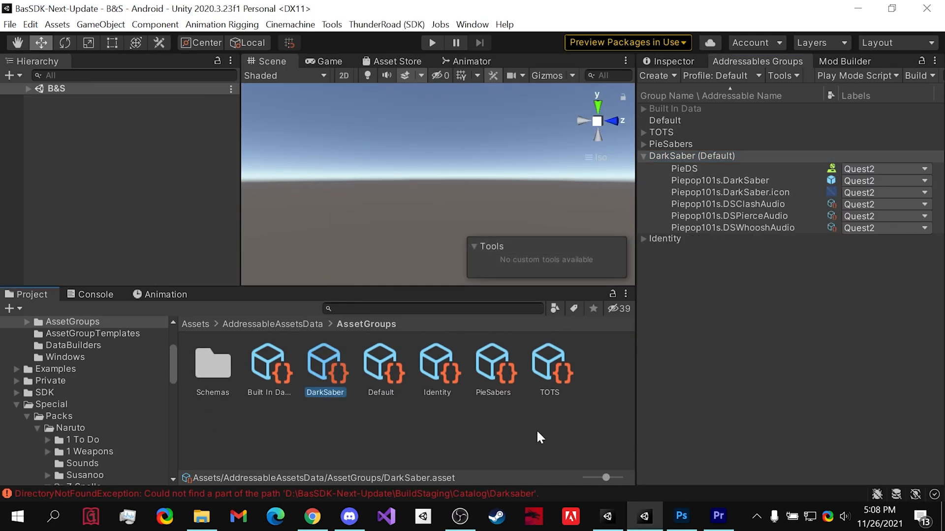
left_click(643, 238)
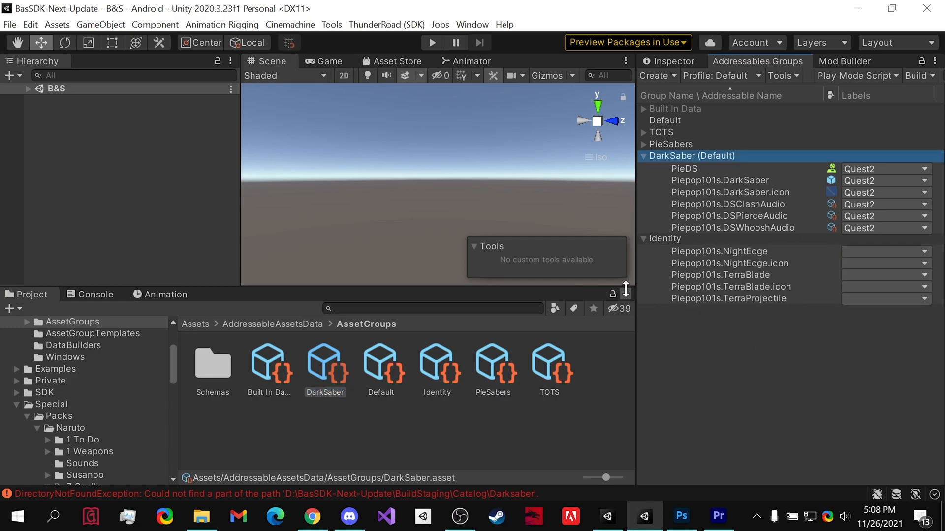
Step: Give Identity.asset Content Packing & Loading and Content Update Restriction schemas with LocalBuildPath and LocalLoadPath
left_click(436, 364)
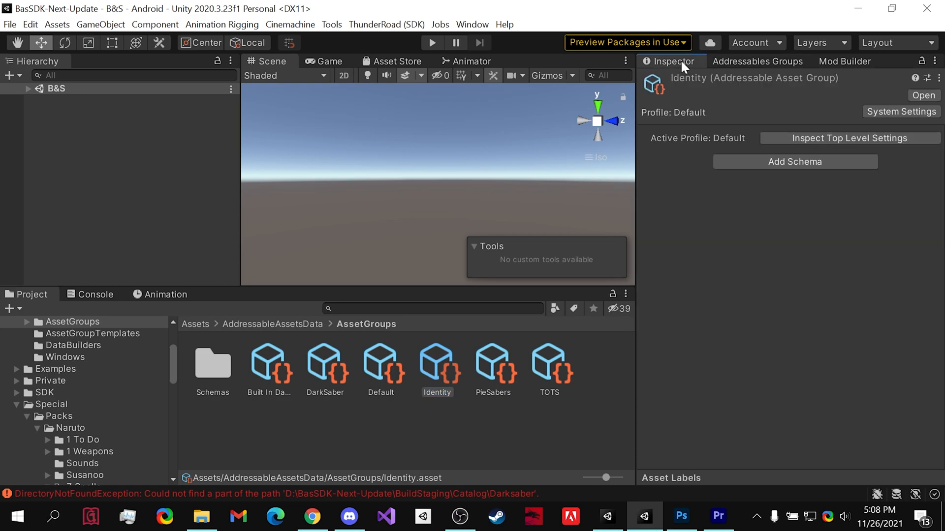
left_click(794, 161)
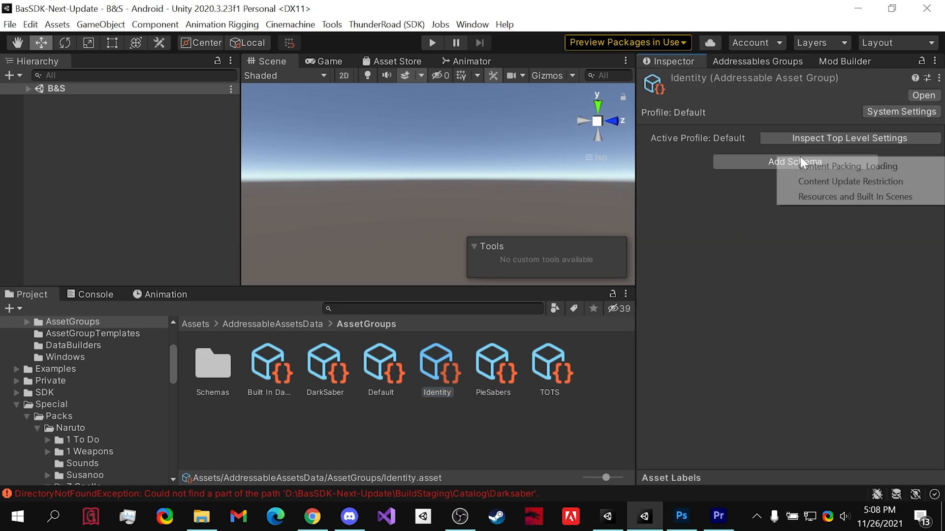
left_click(849, 166)
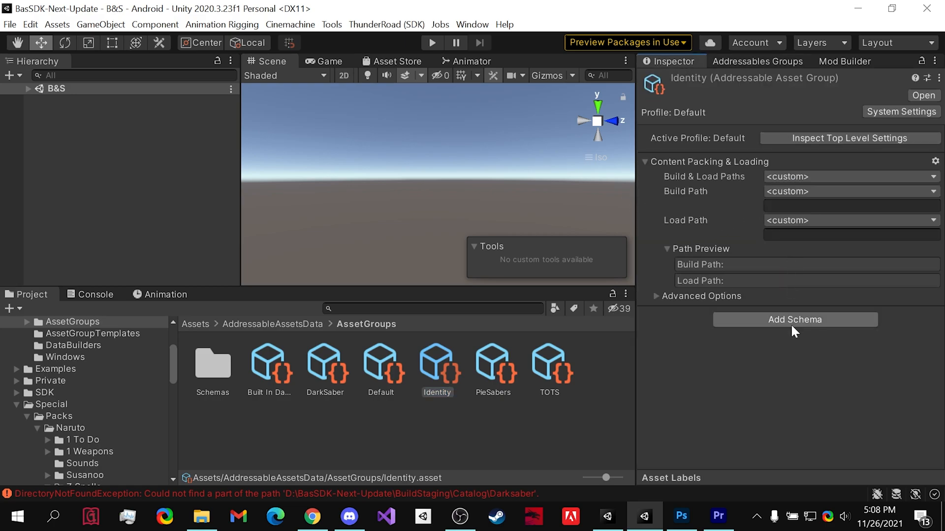
left_click(794, 319)
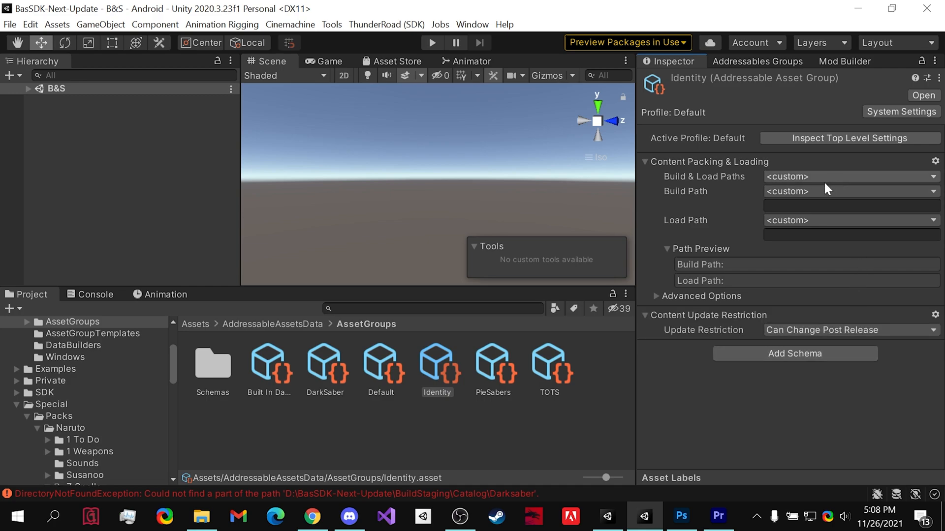
left_click(849, 191)
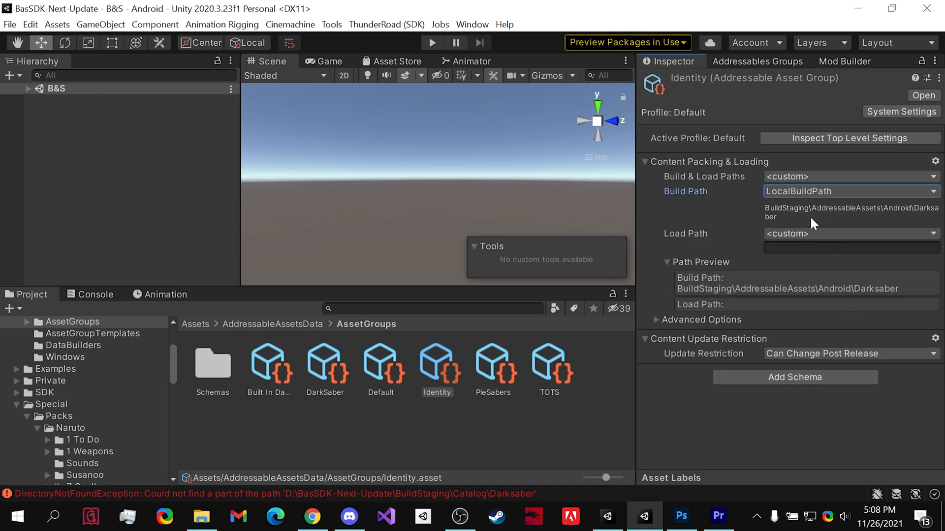
left_click(849, 234)
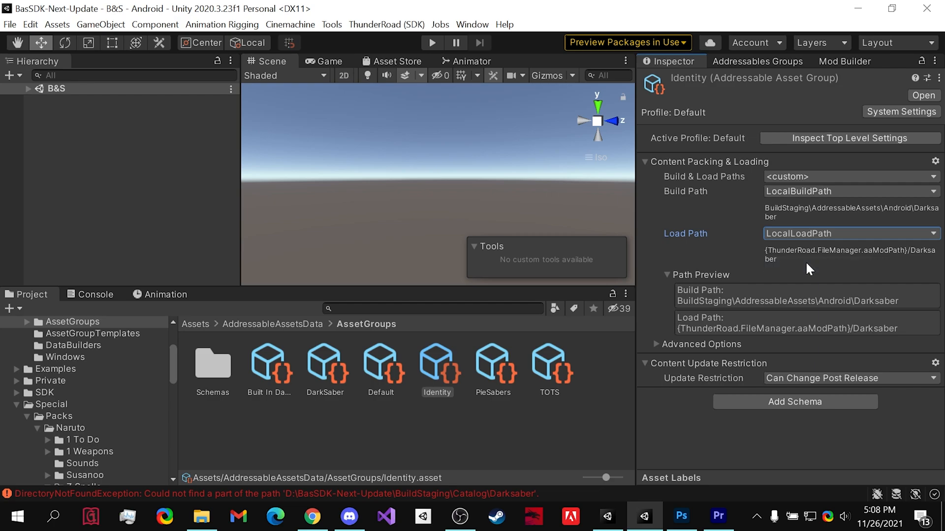
mouse_move(720, 150)
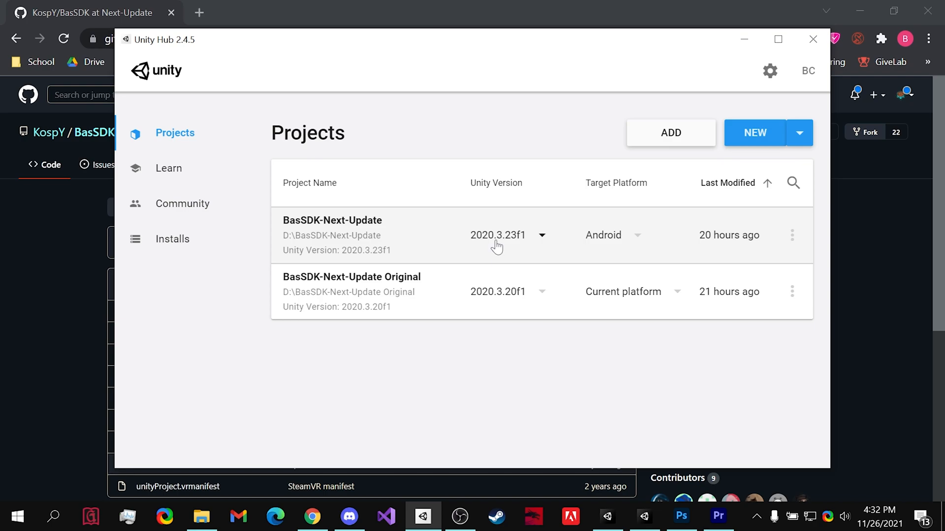
mouse_move(607, 252)
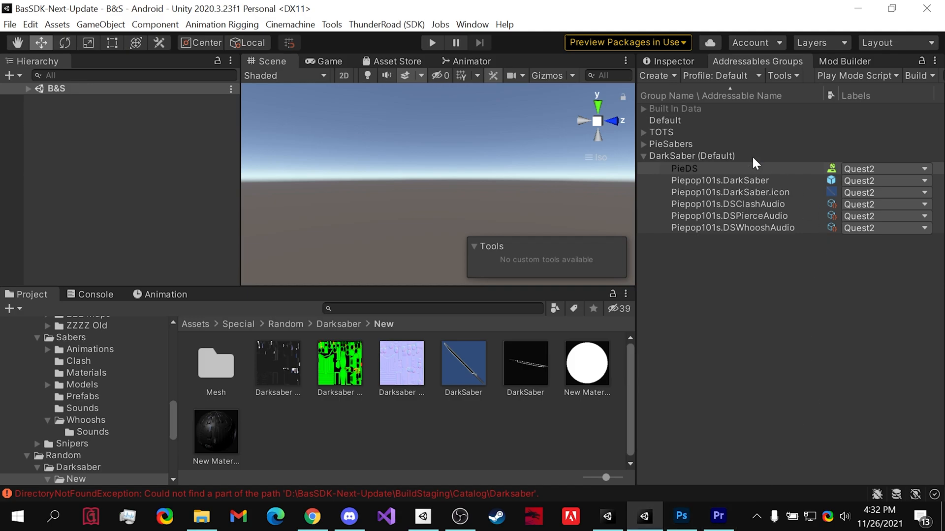
mouse_move(888, 151)
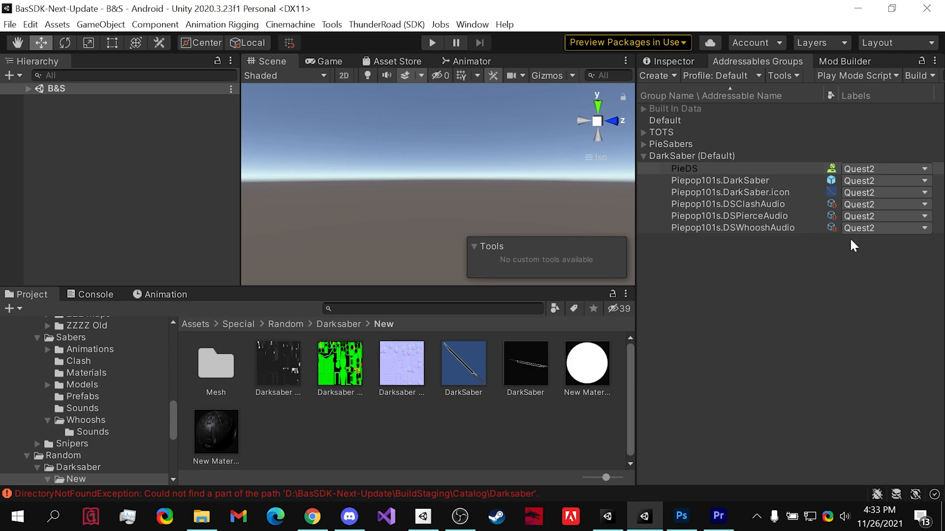
mouse_move(691, 287)
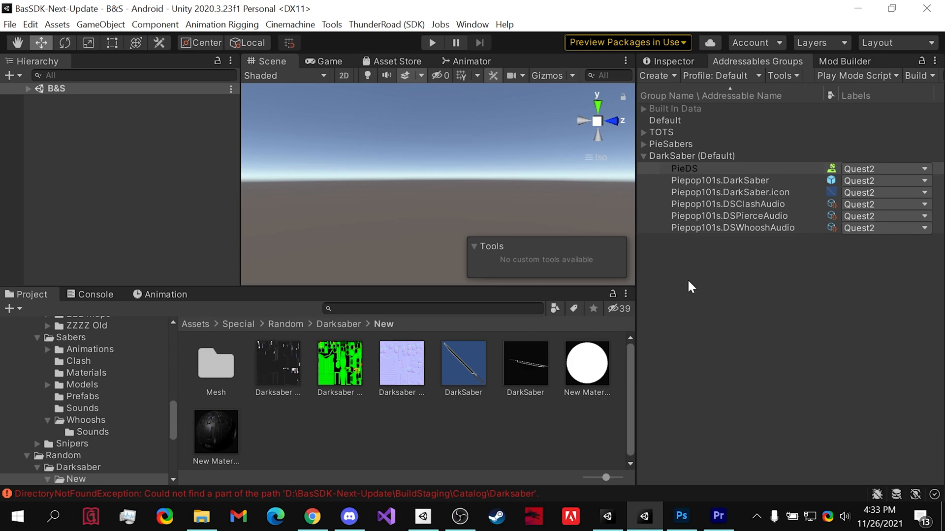